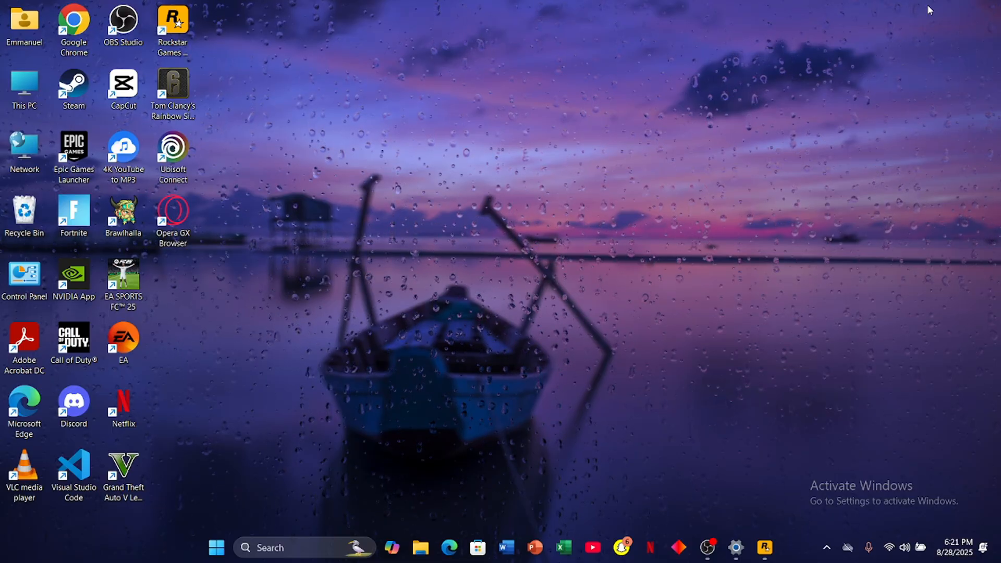
pyautogui.moveTo(895, 187)
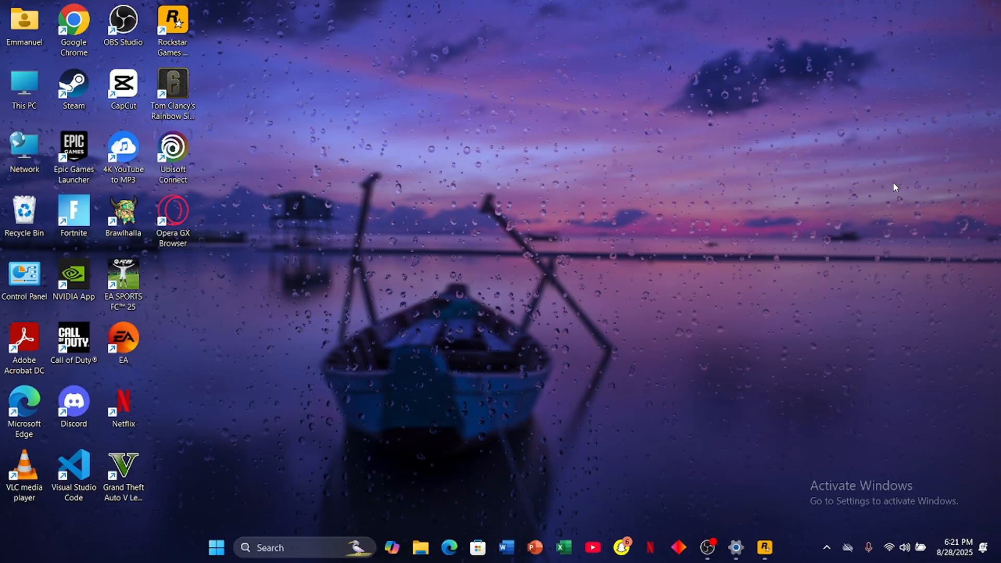
pyautogui.moveTo(707, 547)
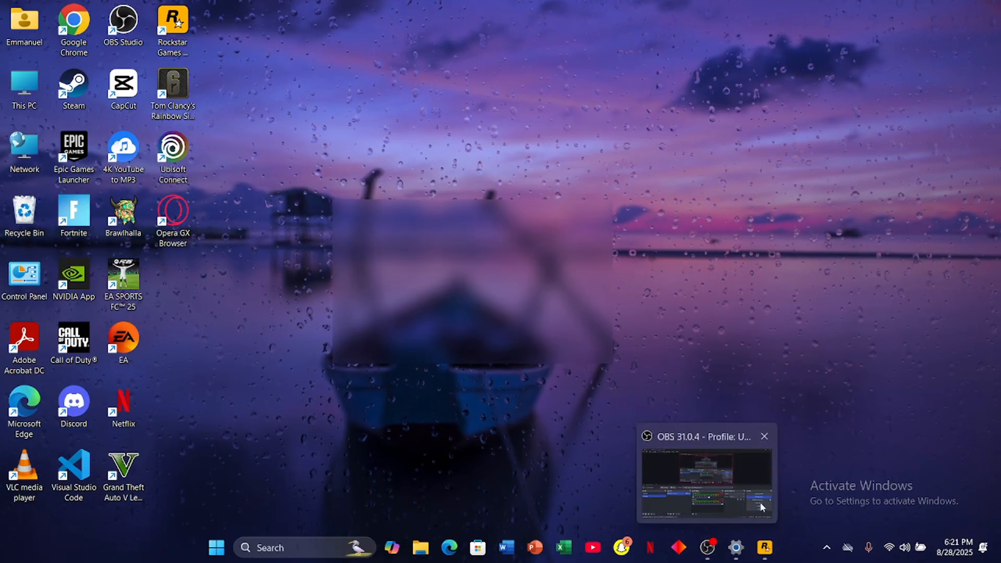
# Step: Bring the Rockstar Games Launcher sign-in window to the front from the taskbar
pyautogui.click(763, 547)
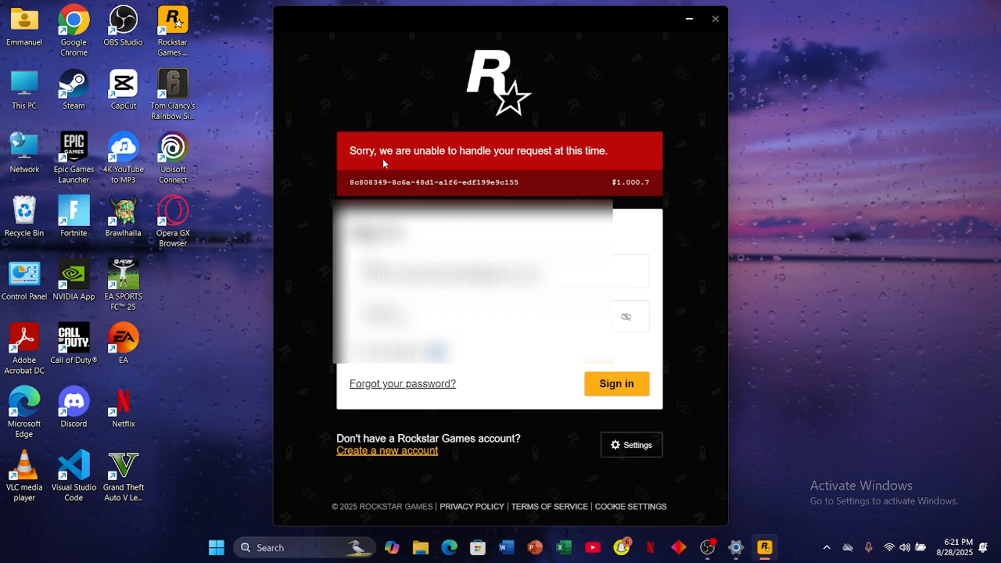
pyautogui.moveTo(558, 177)
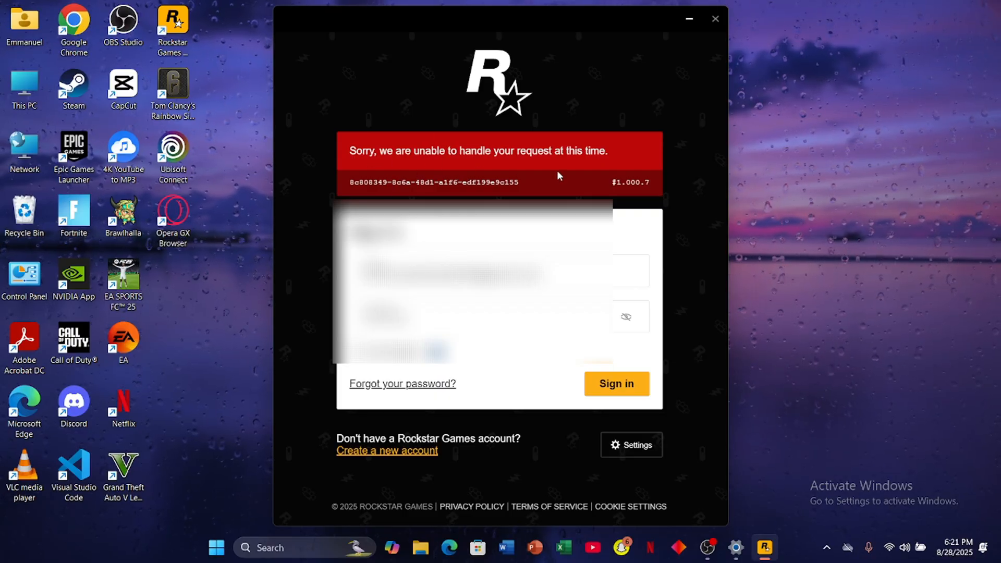
pyautogui.moveTo(616, 181)
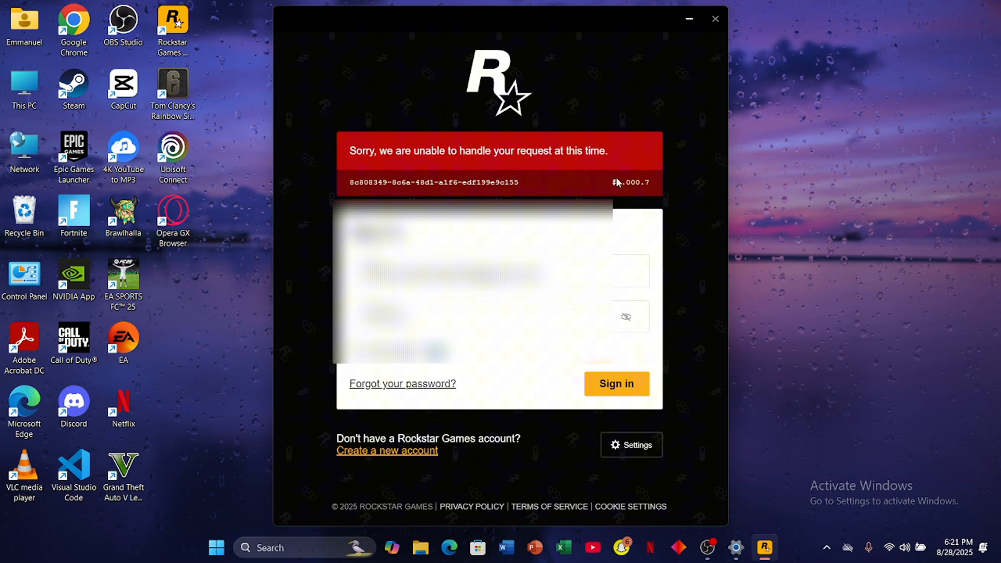
pyautogui.moveTo(632, 196)
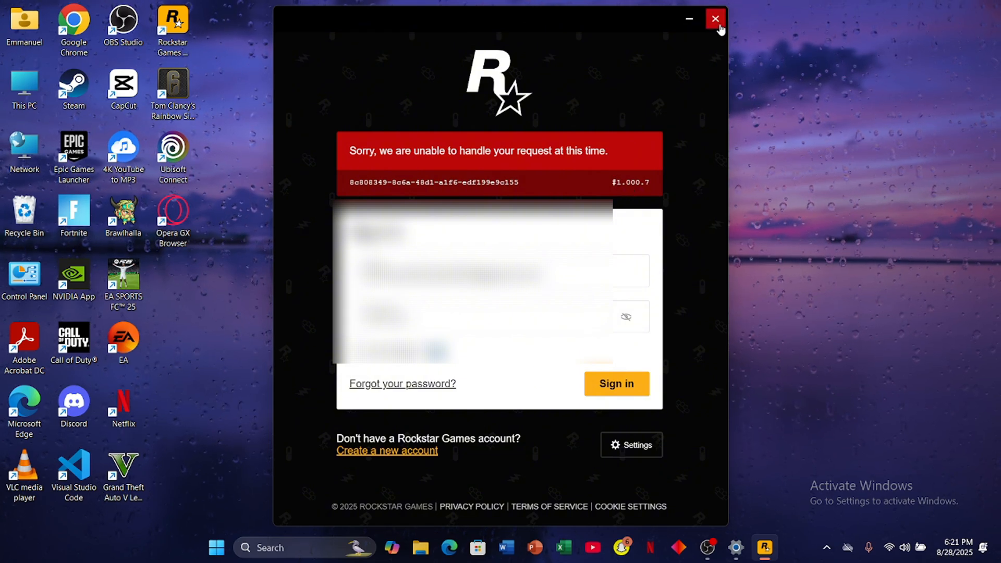
# Step: Close the launcher showing the 'unable to handle your request' sign-in error
pyautogui.click(715, 19)
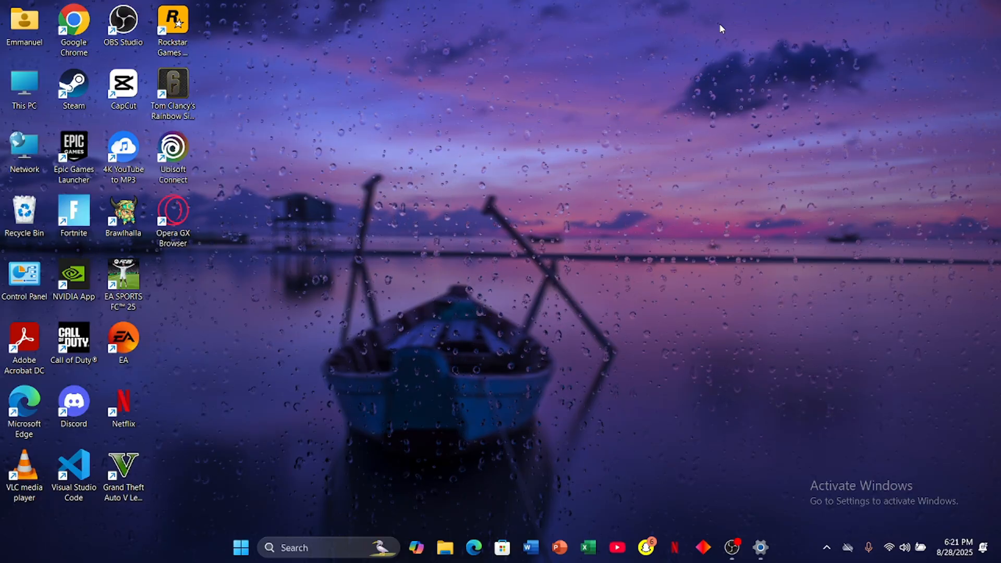
# Step: Launch Windows Settings on the Time & language page
pyautogui.click(760, 553)
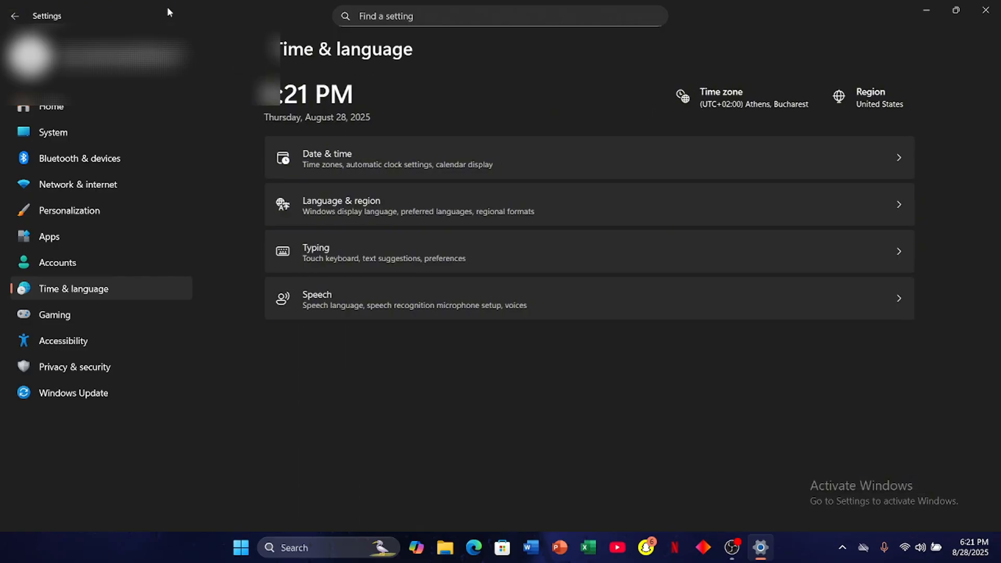
# Step: In Language & region, browse the Country or region list to pick your country instead of United States
pyautogui.click(447, 205)
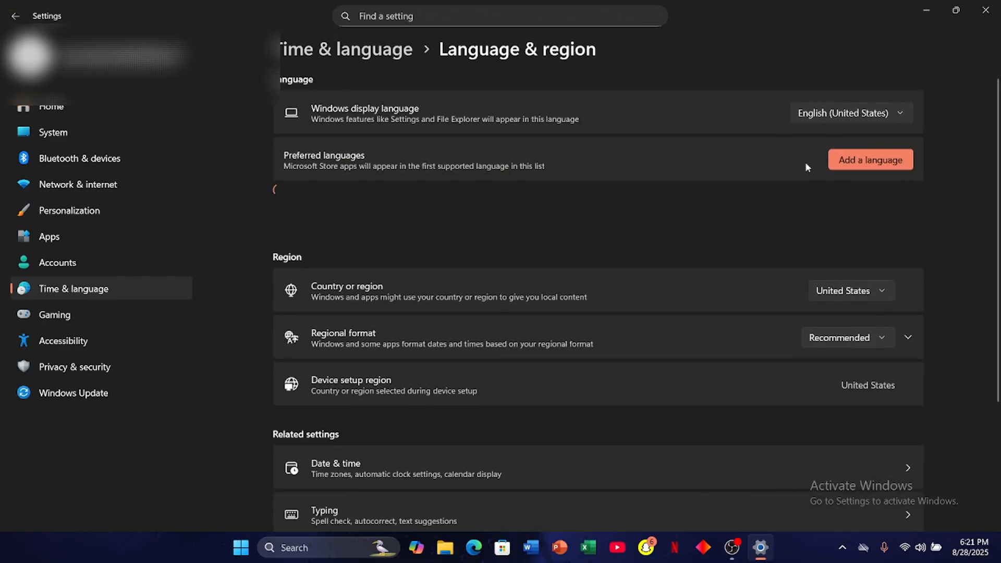
pyautogui.click(851, 291)
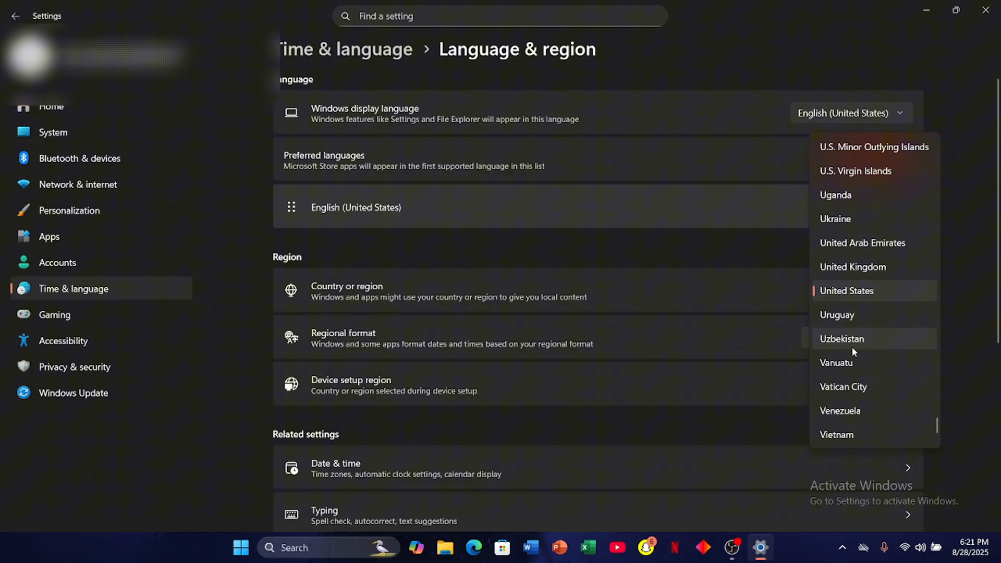
pyautogui.scroll(3)
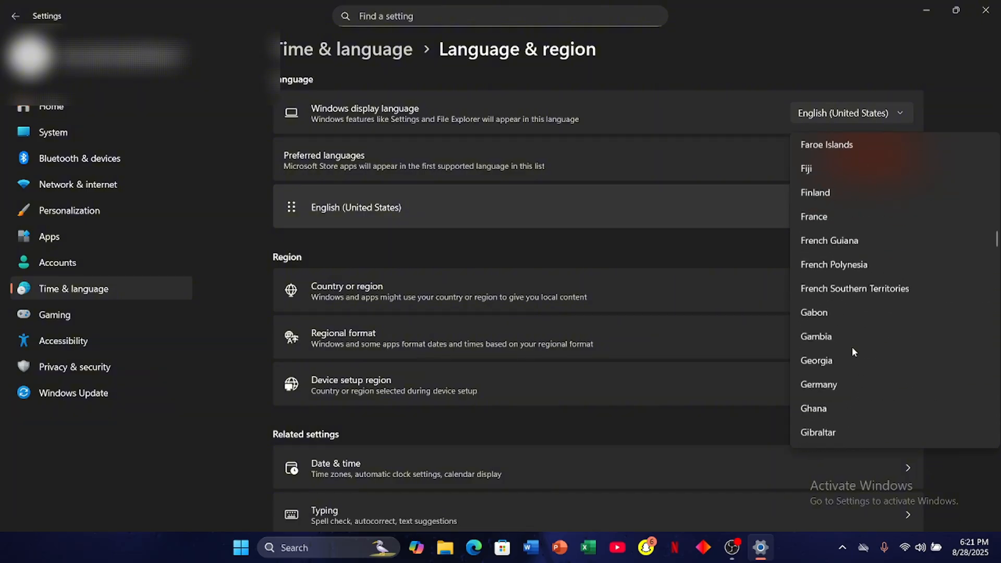
pyautogui.scroll(3)
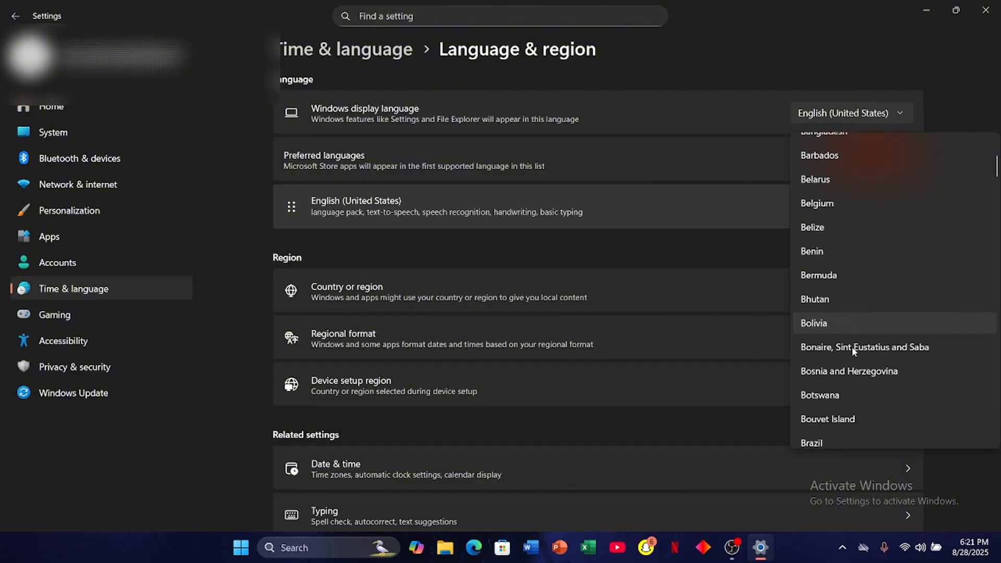
pyautogui.scroll(-3)
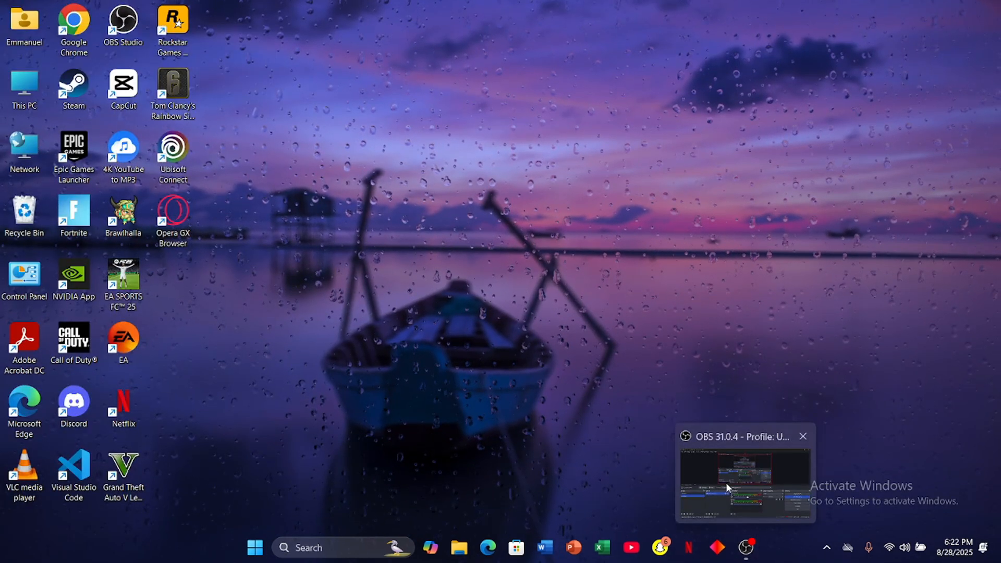
pyautogui.click(803, 436)
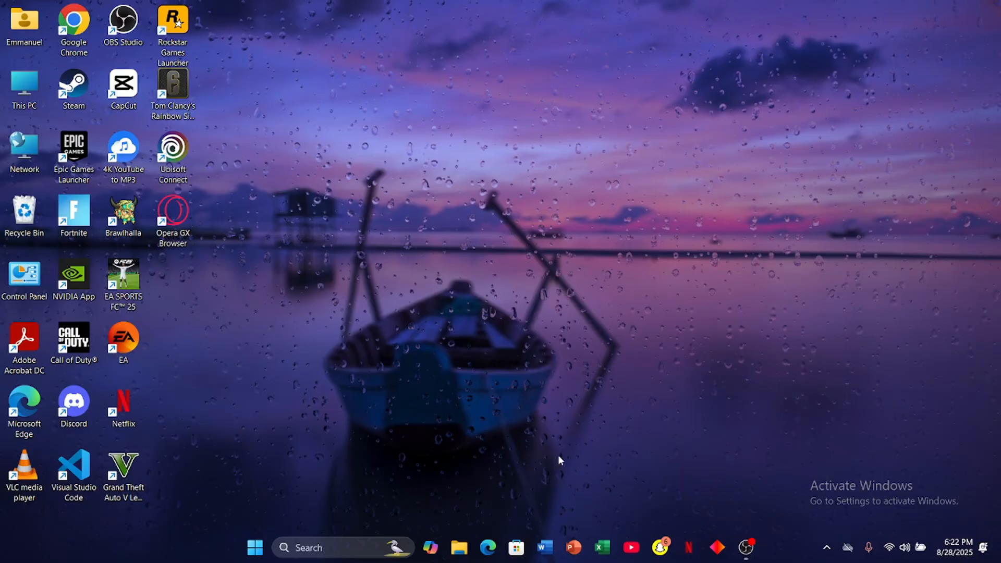
pyautogui.click(325, 548)
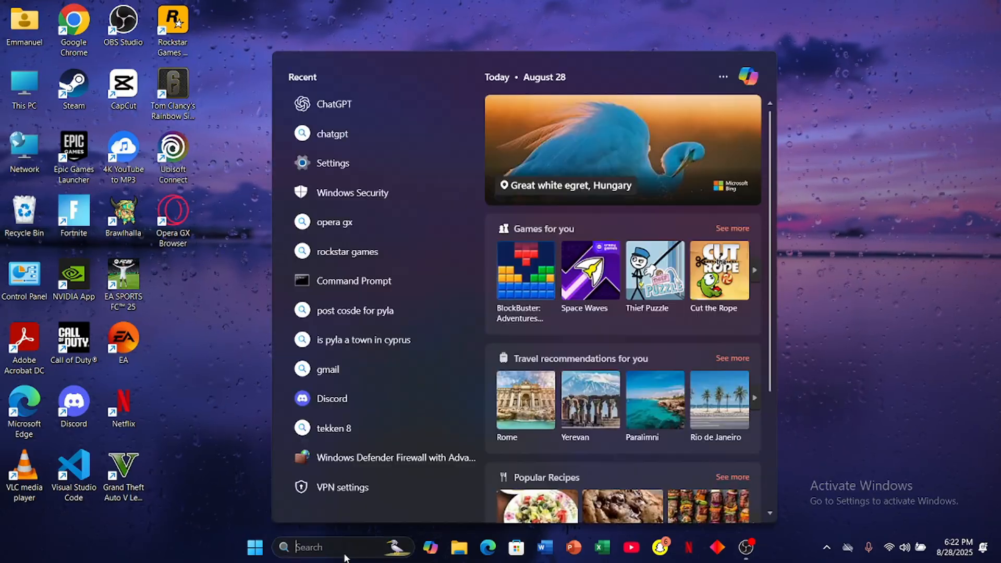
pyautogui.click(333, 163)
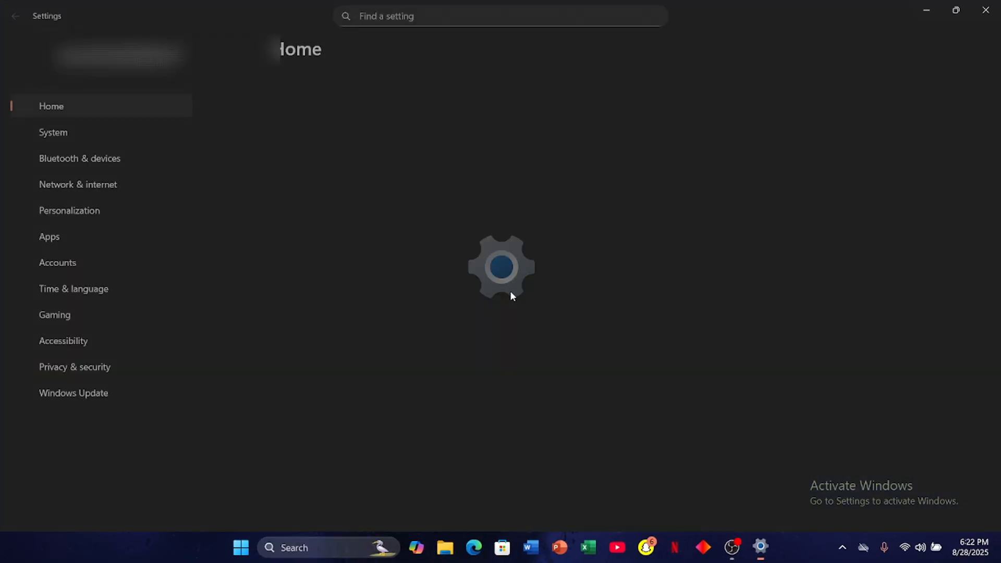
pyautogui.click(57, 263)
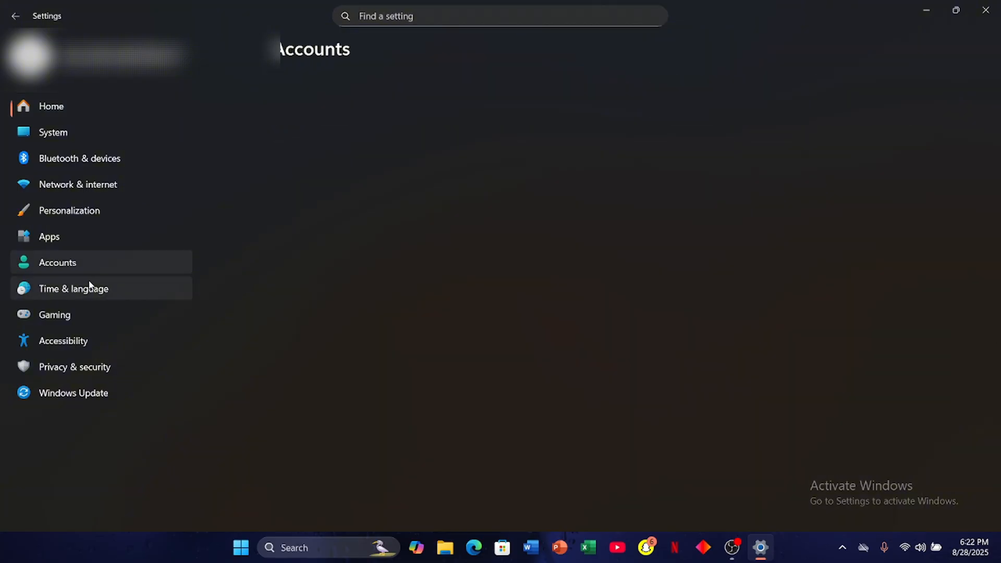
pyautogui.click(73, 289)
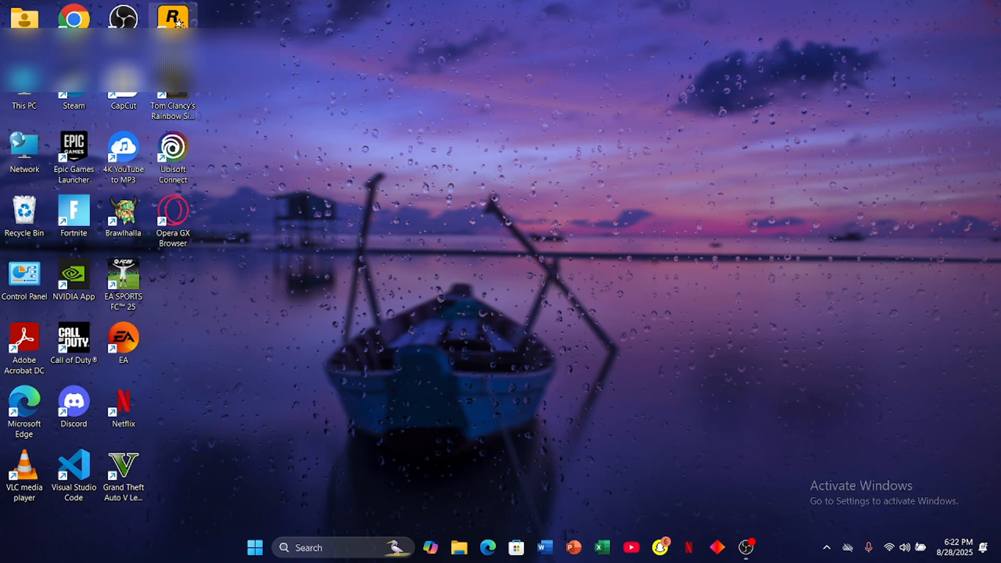
# Step: Relaunch the Rockstar Games Launcher from the desktop shortcut and sign in without error
pyautogui.doubleClick(172, 18)
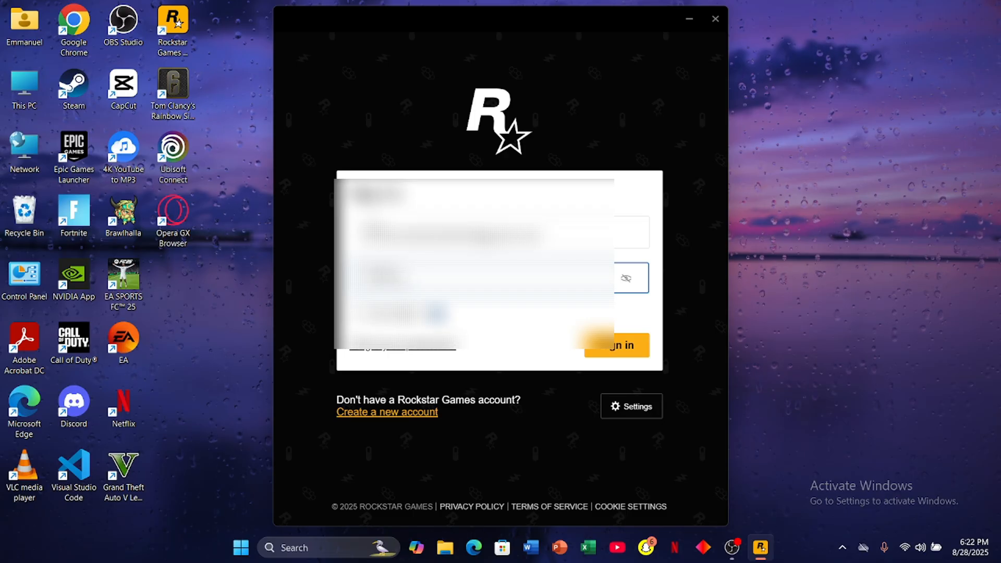
pyautogui.click(616, 345)
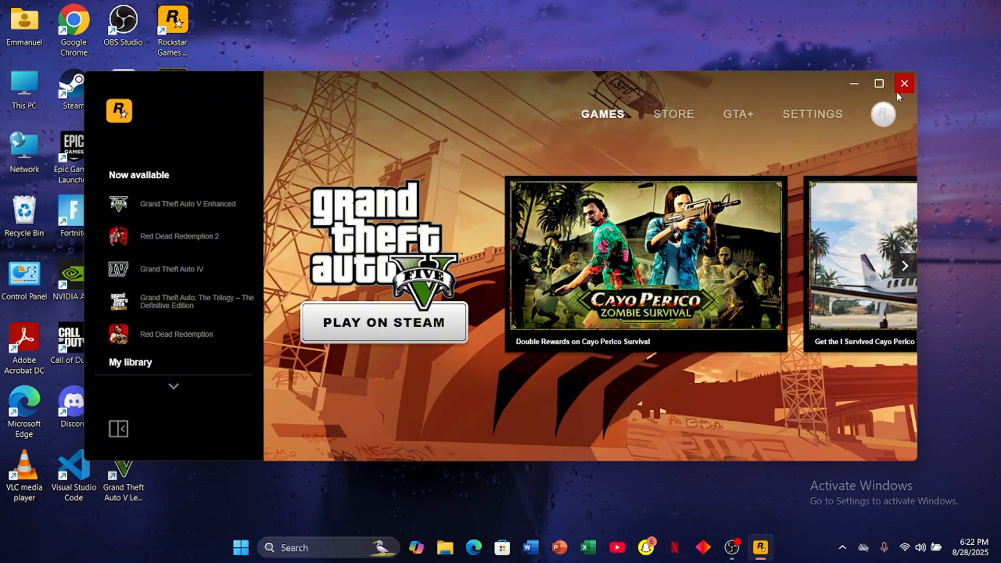
# Step: Close the launcher after the Games library lists Grand Theft Auto V Enhanced
pyautogui.click(904, 83)
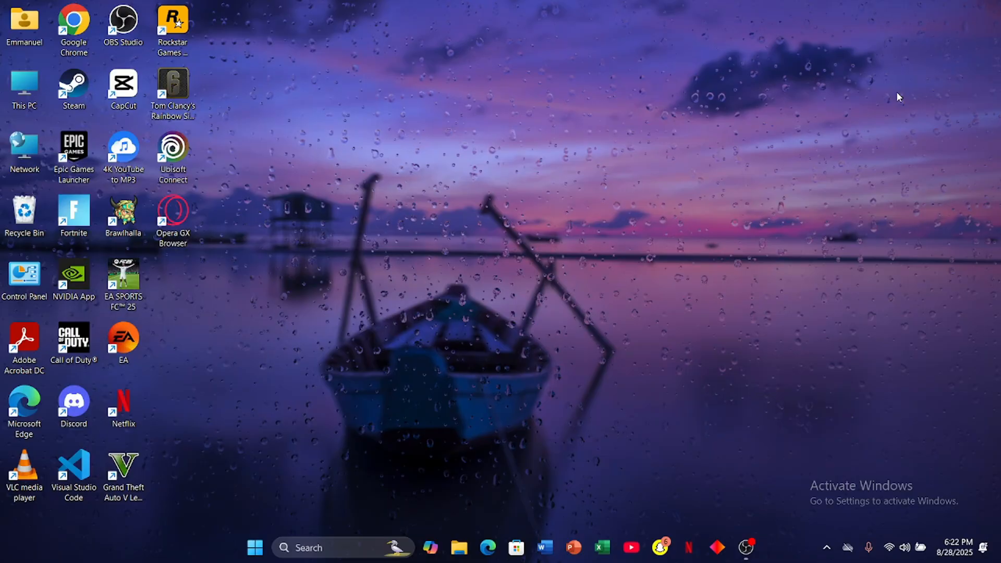